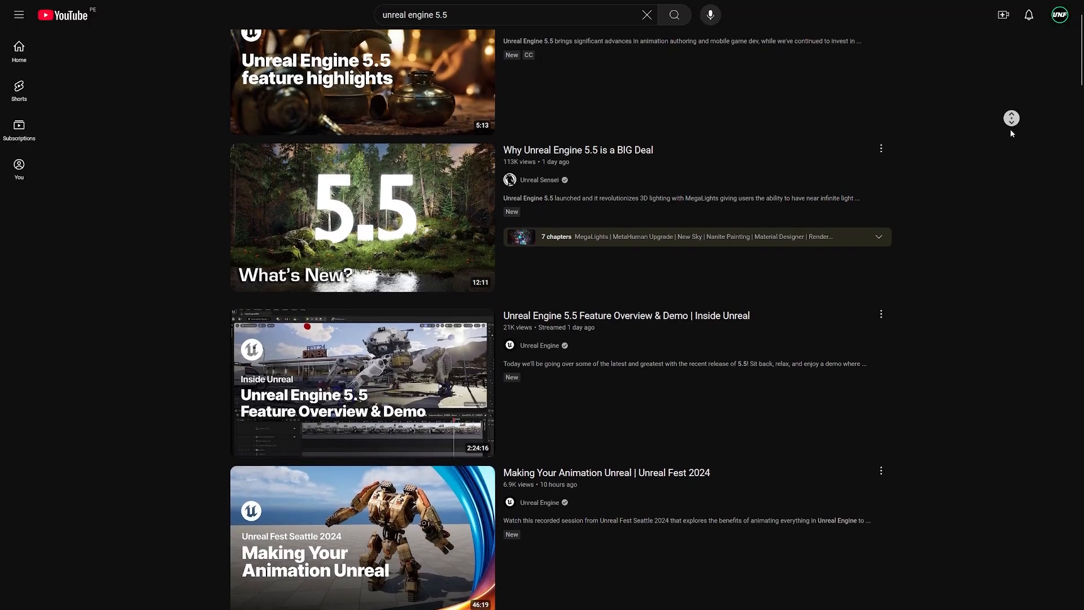
# - Select the sculpt deformer's Global control to show its location and 0.33 falloff attributes
pyautogui.scroll(-3)
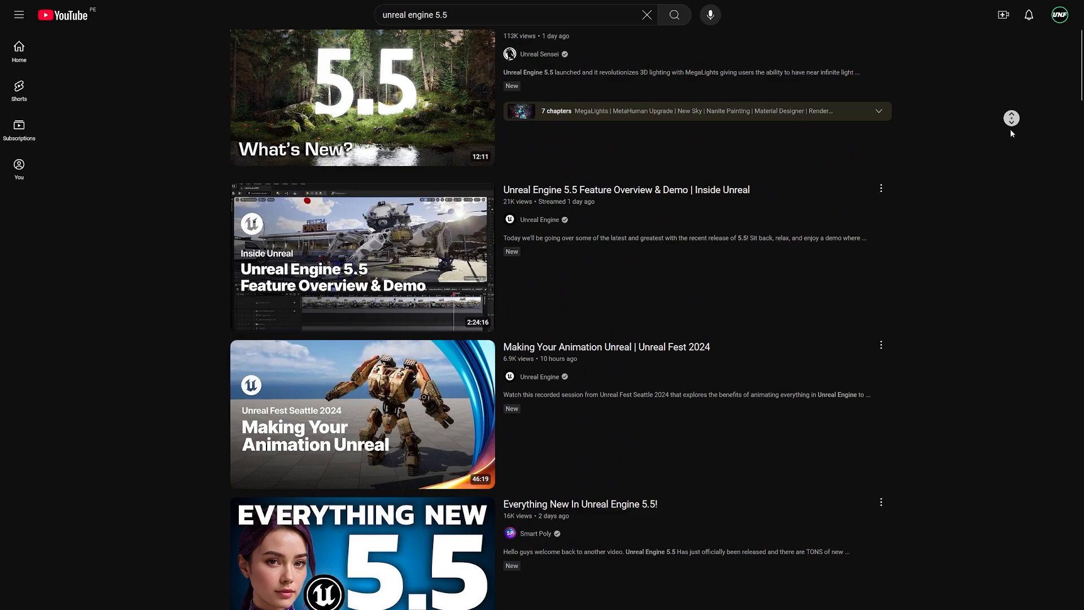
pyautogui.scroll(-3)
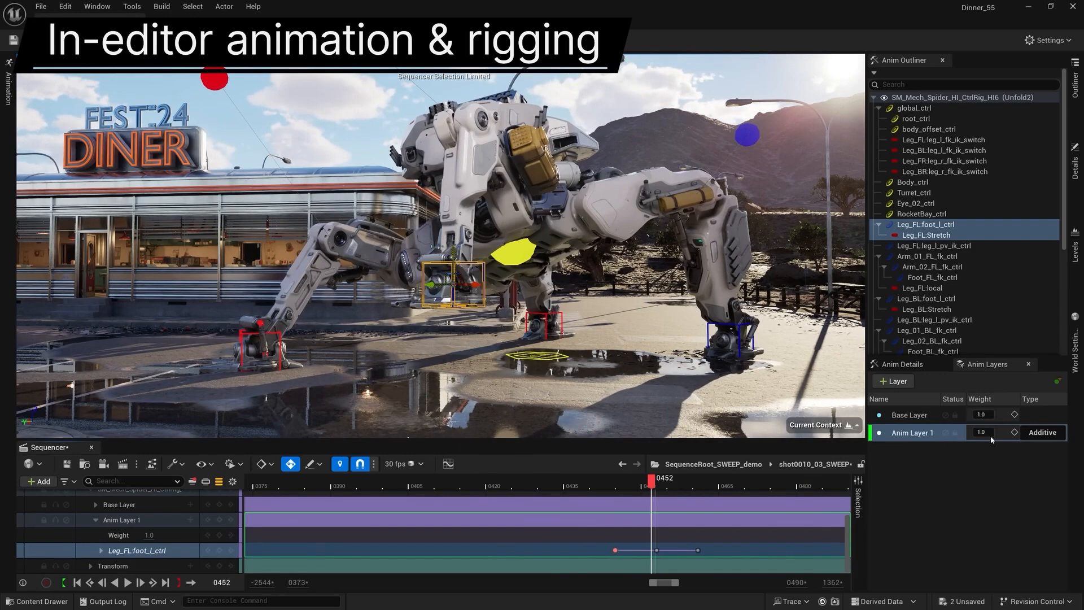
pyautogui.write('0.33')
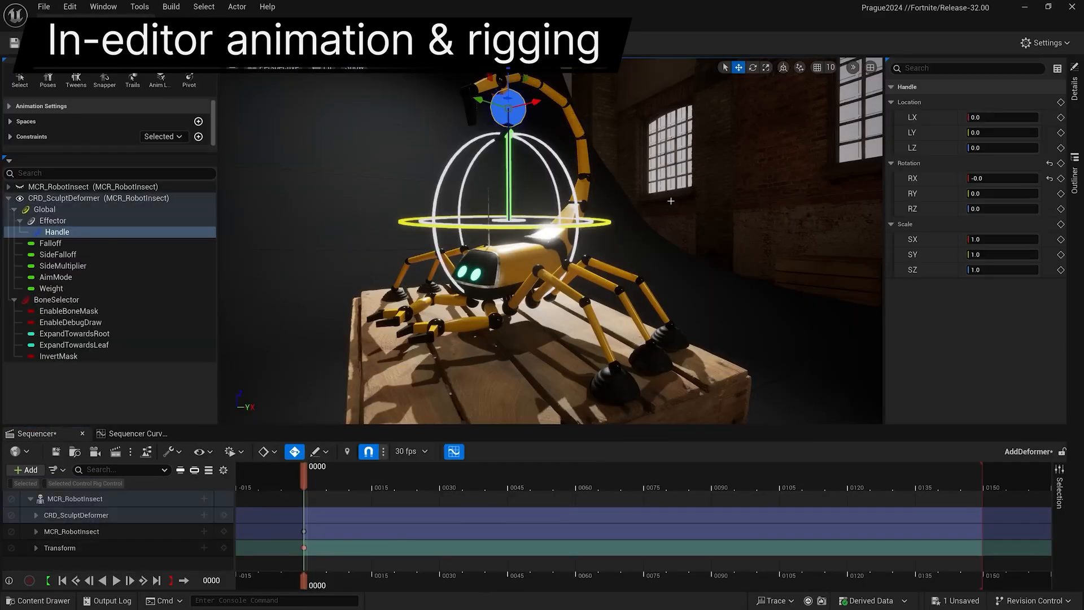
pyautogui.click(44, 209)
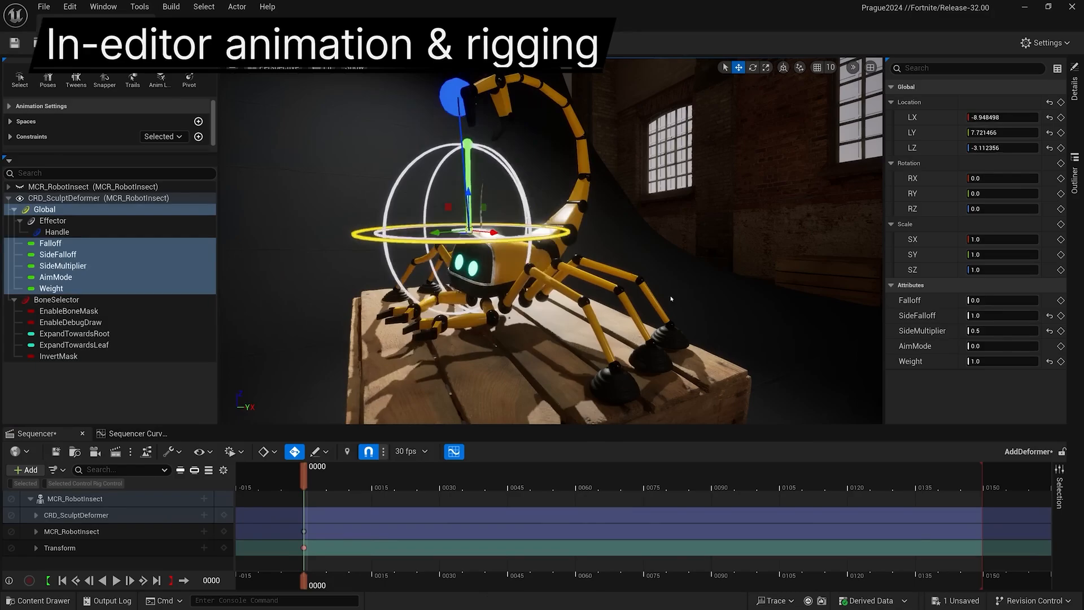
pyautogui.click(203, 498)
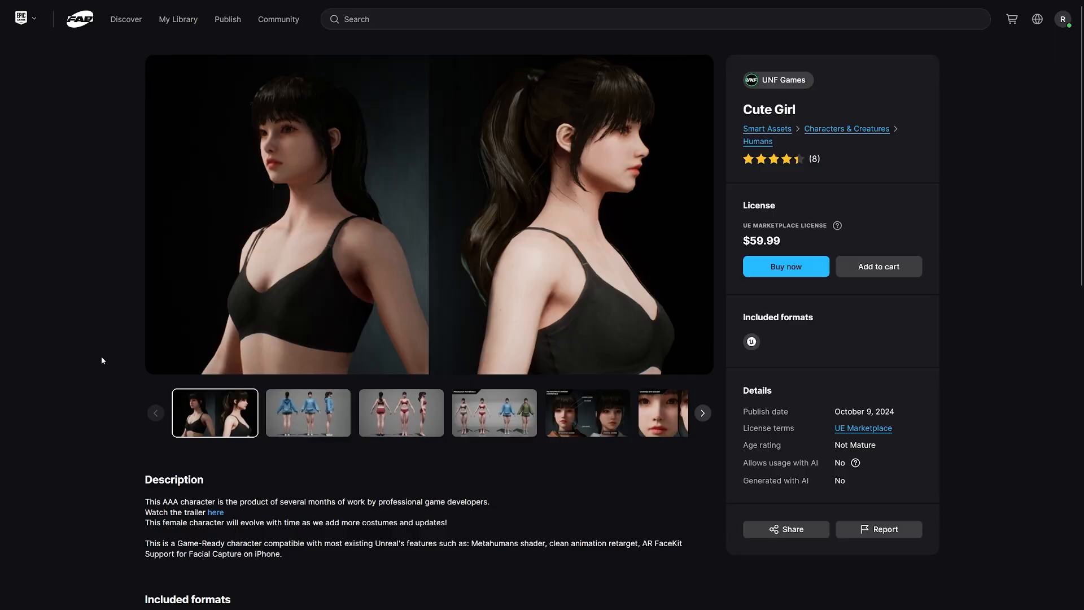
# - Advance the Cute Girl gallery through hoodie and undergarment turnarounds to the MetaHuman shader comparison
pyautogui.click(307, 413)
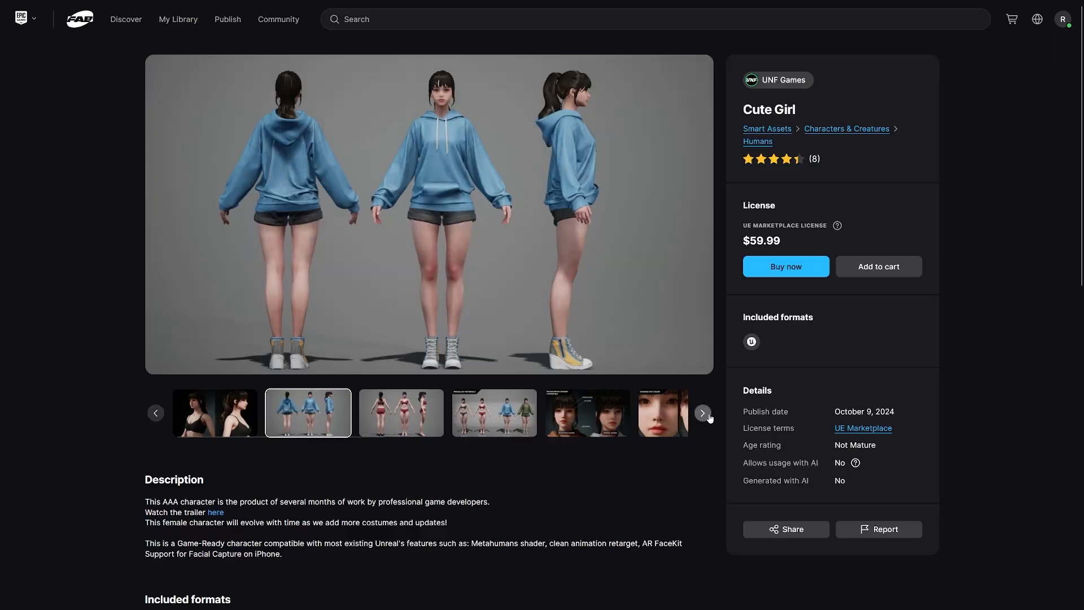
pyautogui.click(400, 413)
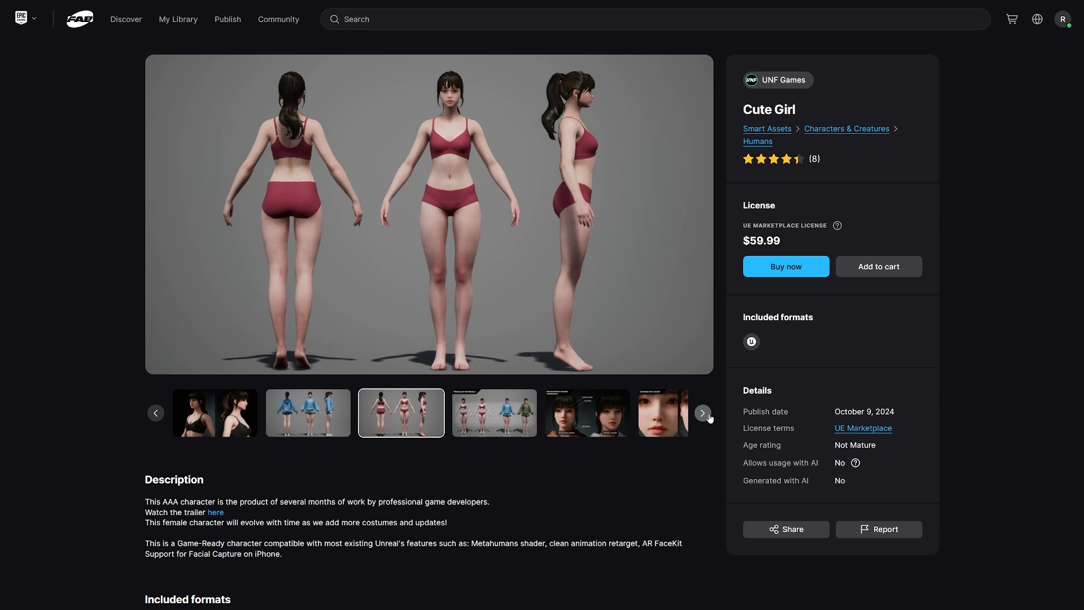
pyautogui.click(702, 413)
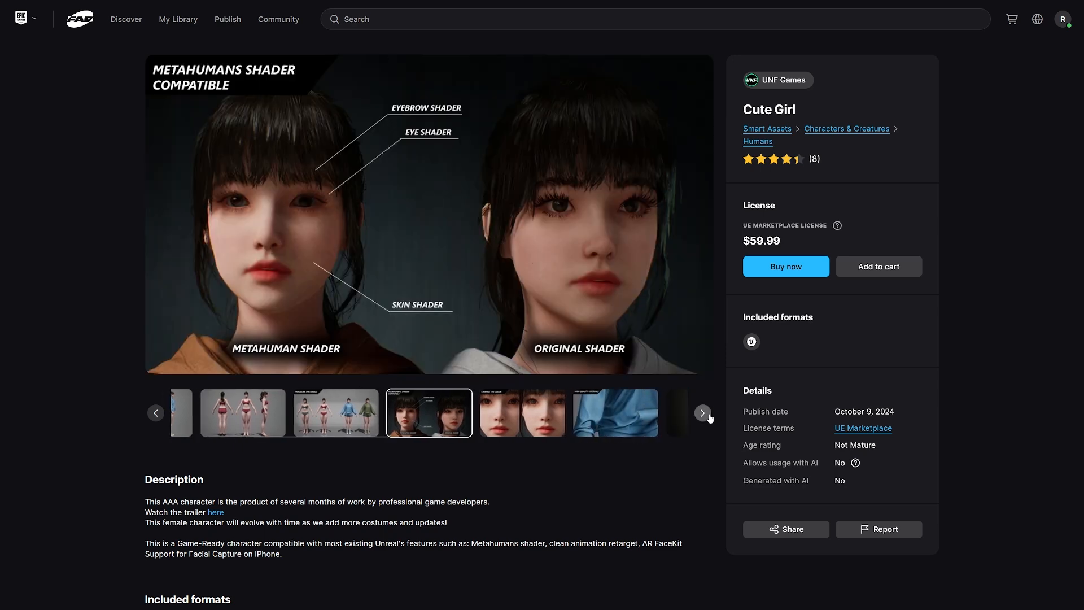
pyautogui.click(701, 414)
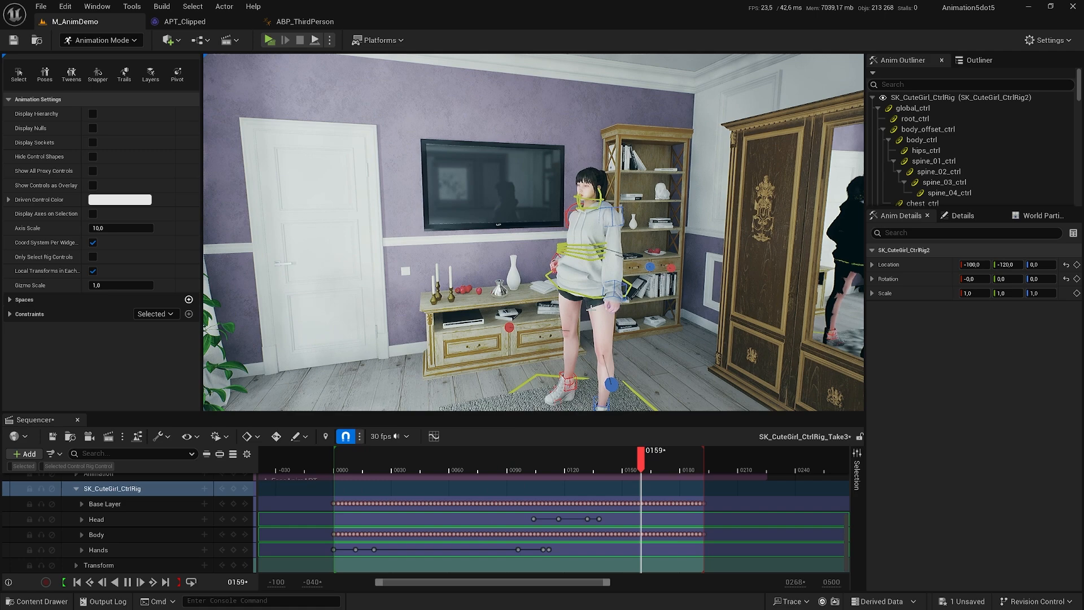
# - Navigate the Content Drawer to CuteGirl > SkeletalMeshes > CuteGirl_Hoodie
pyautogui.click(384, 459)
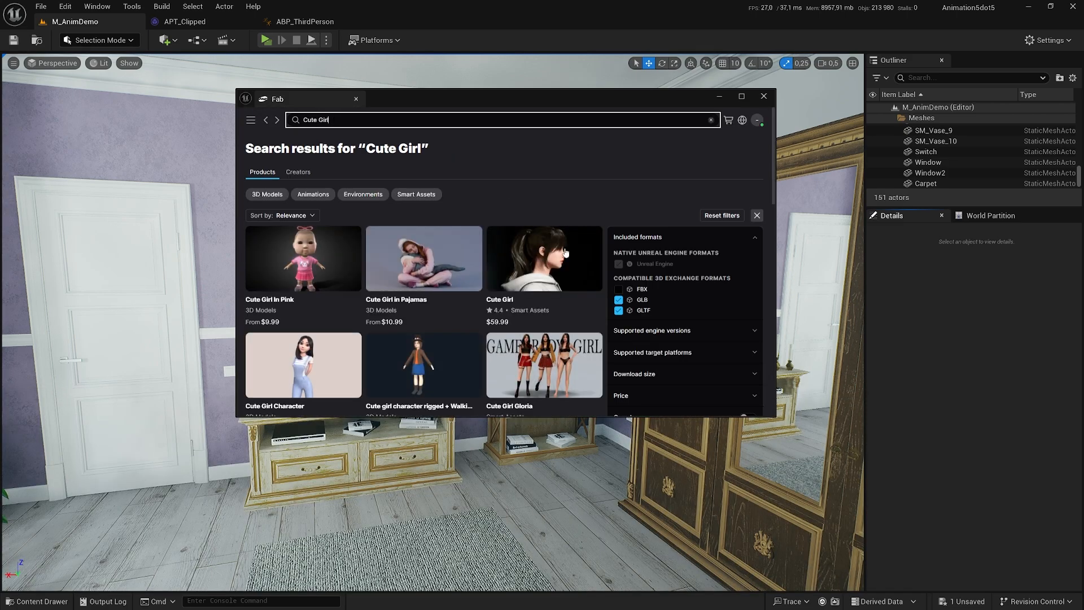
pyautogui.click(543, 258)
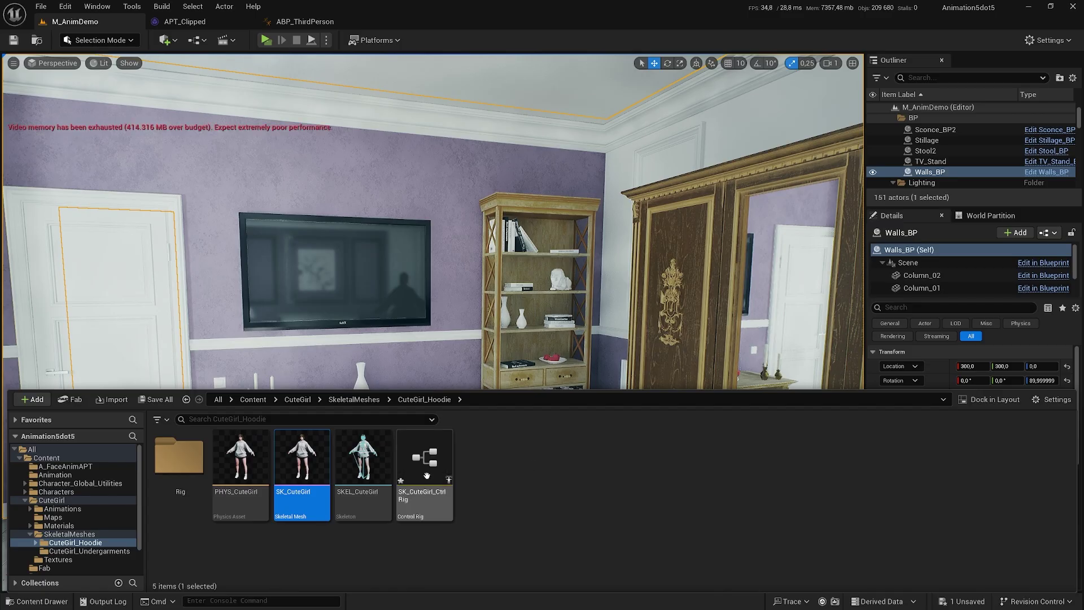
# - Edit SK_CuteGirl_CtrlRig, attaching Spine and Arm modules to the skeleton sockets
pyautogui.doubleClick(423, 456)
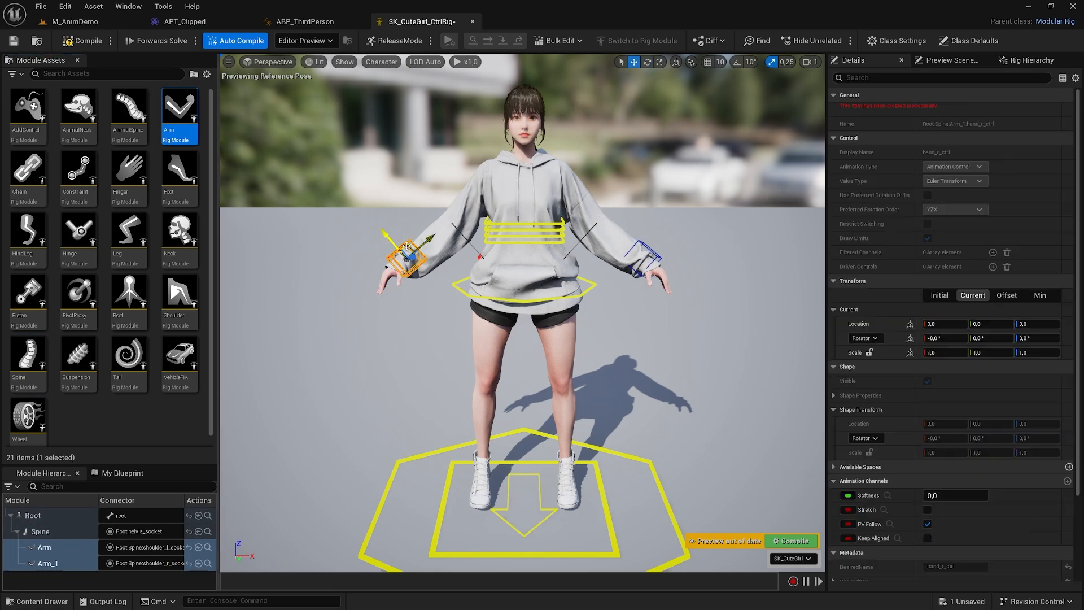
pyautogui.click(127, 235)
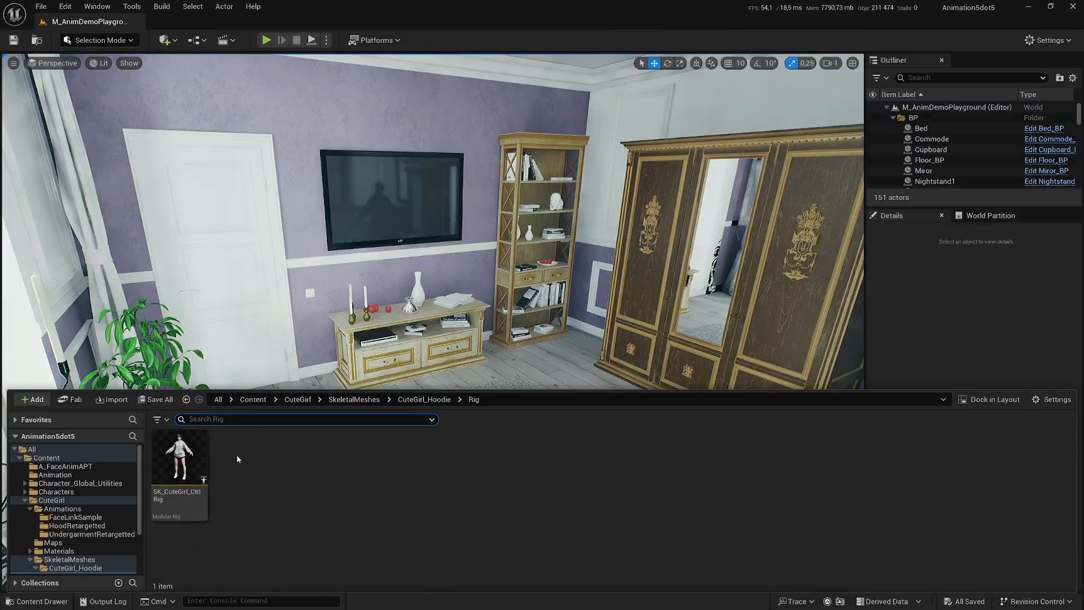
# - Add the rigged Cute Girl to the bedroom sequence with the A_FaceAnimAPT face animation on her track
pyautogui.doubleClick(178, 454)
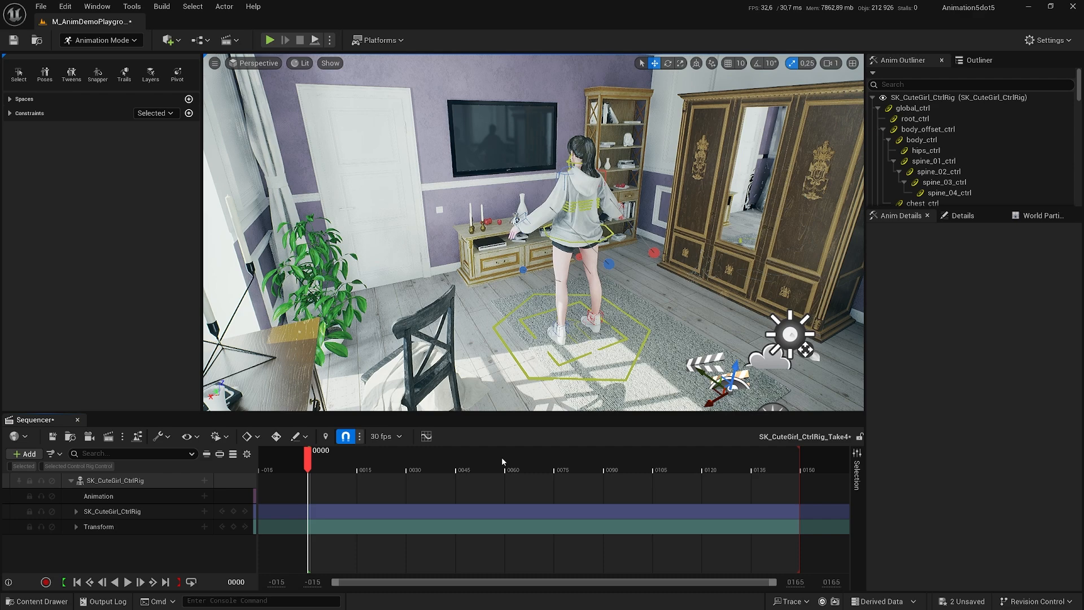
pyautogui.click(118, 479)
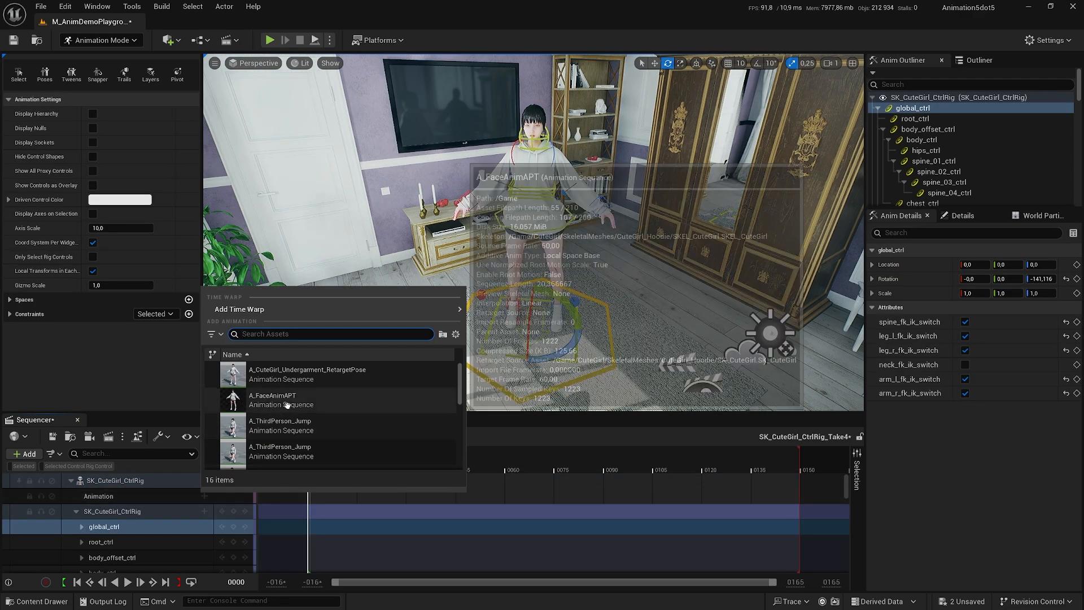
pyautogui.click(273, 399)
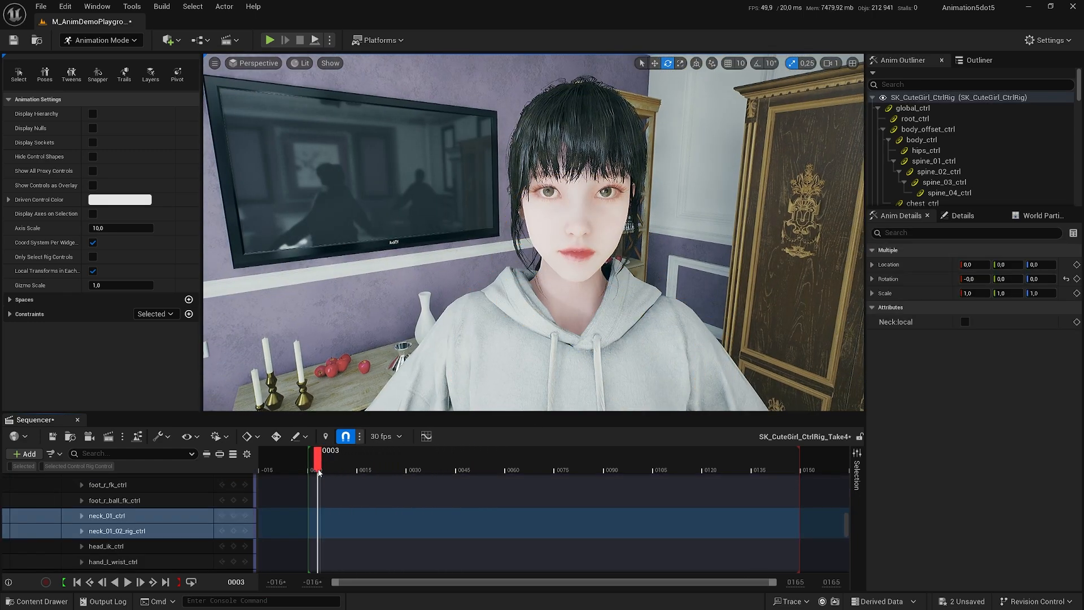
pyautogui.click(462, 460)
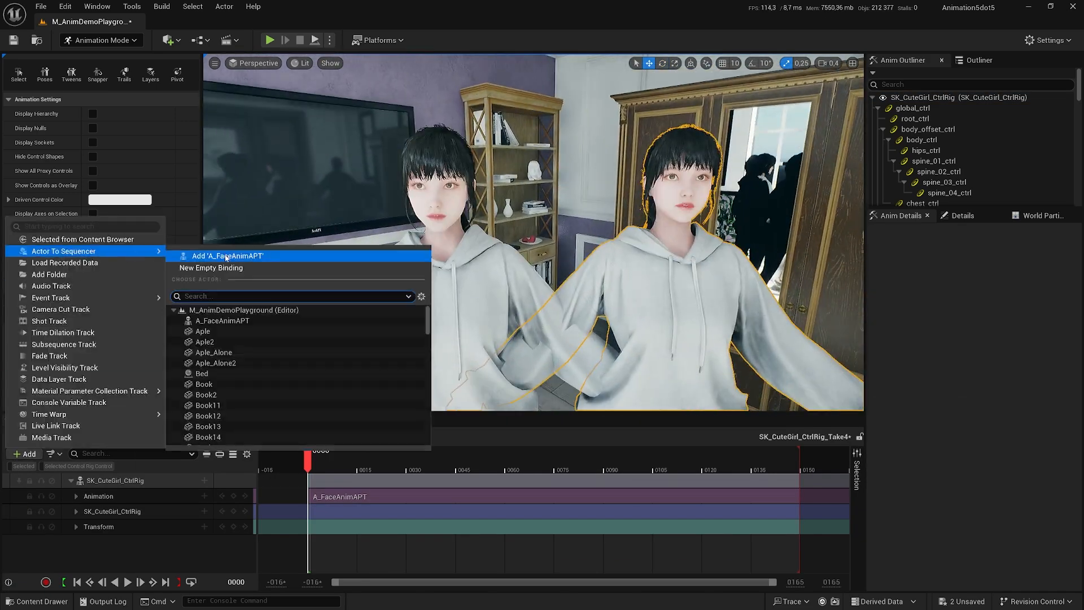
# - Add the A_FaceAnimAPT actor and snap the neck control's animation to its head bone
pyautogui.click(224, 257)
pyautogui.write('head')
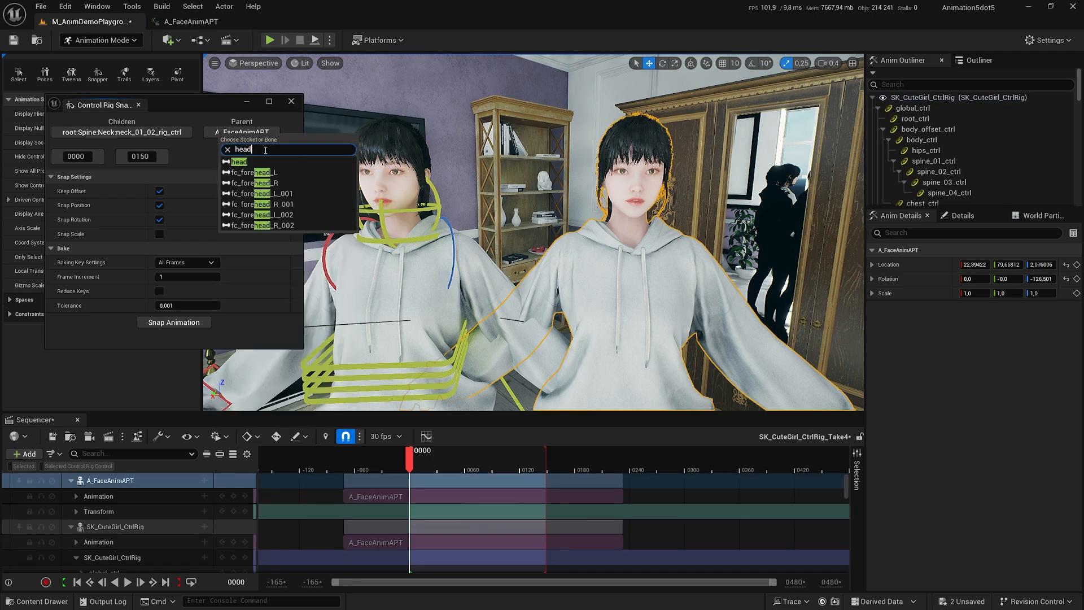
pyautogui.click(238, 162)
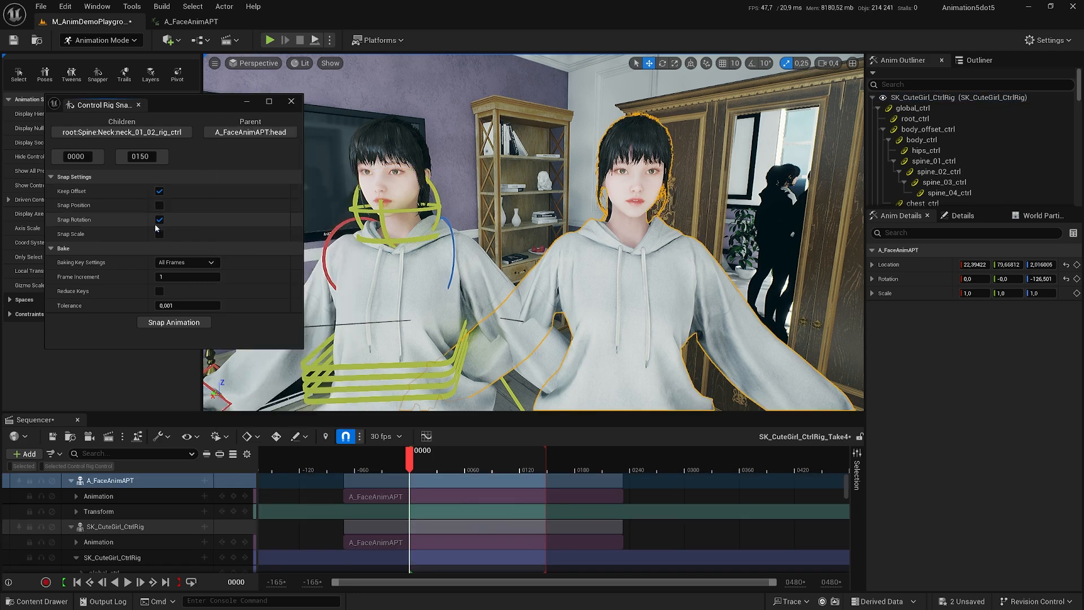
pyautogui.click(174, 322)
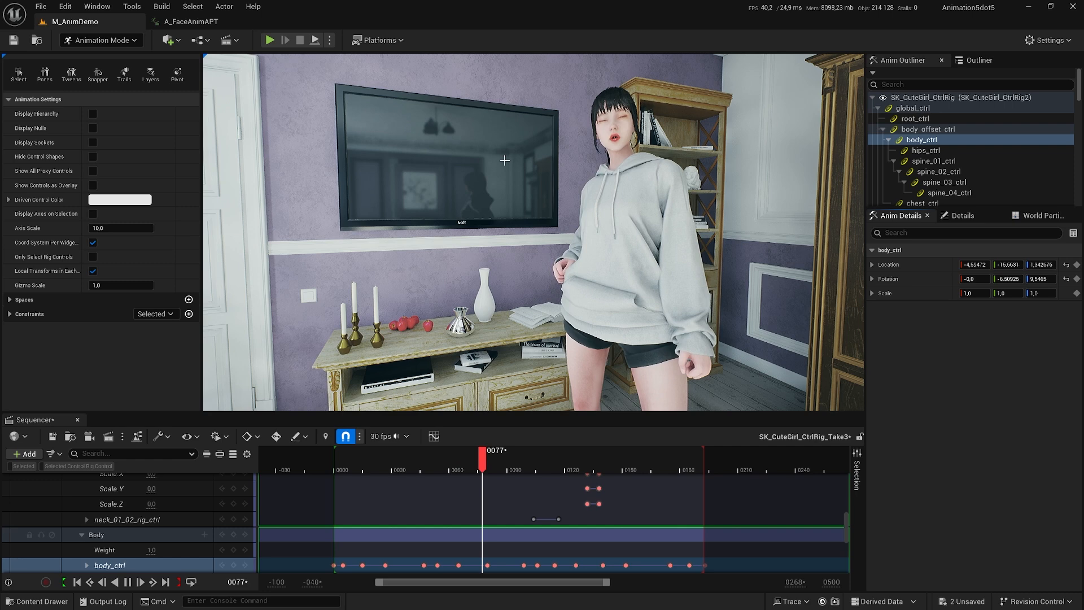
# - Add a Body animation layer and key body_ctrl across the timeline
pyautogui.click(149, 74)
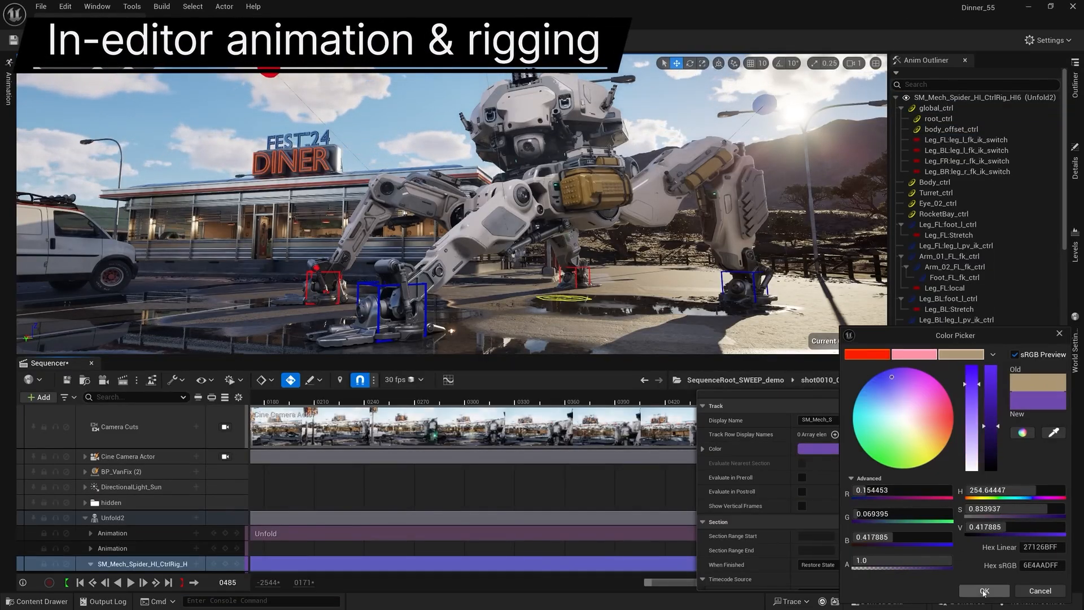
# - Confirm the track's new colour and expand the right front foot control's channels
pyautogui.click(984, 591)
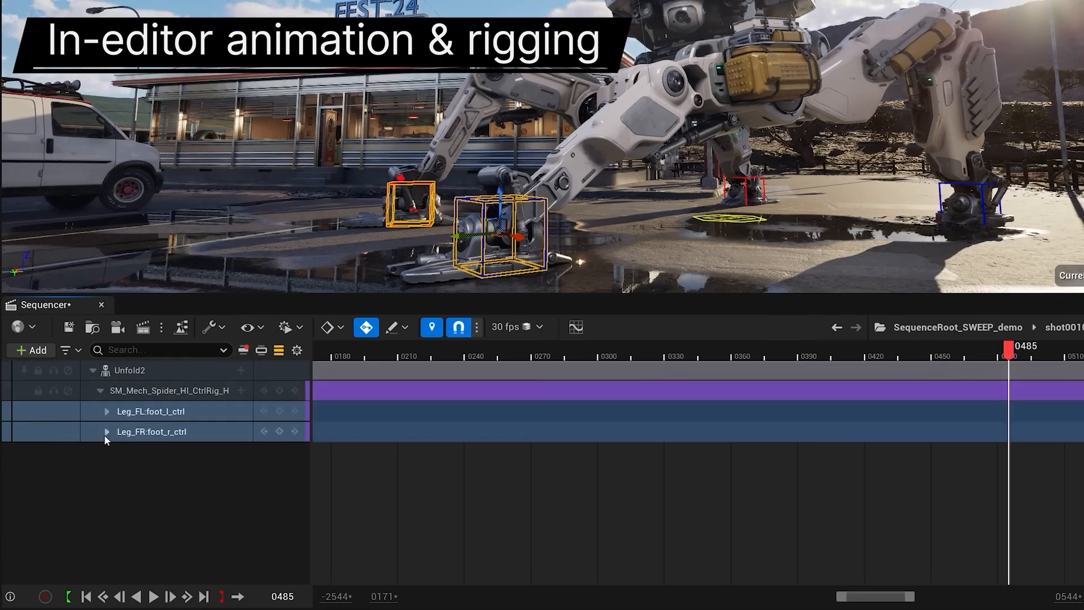
pyautogui.click(107, 431)
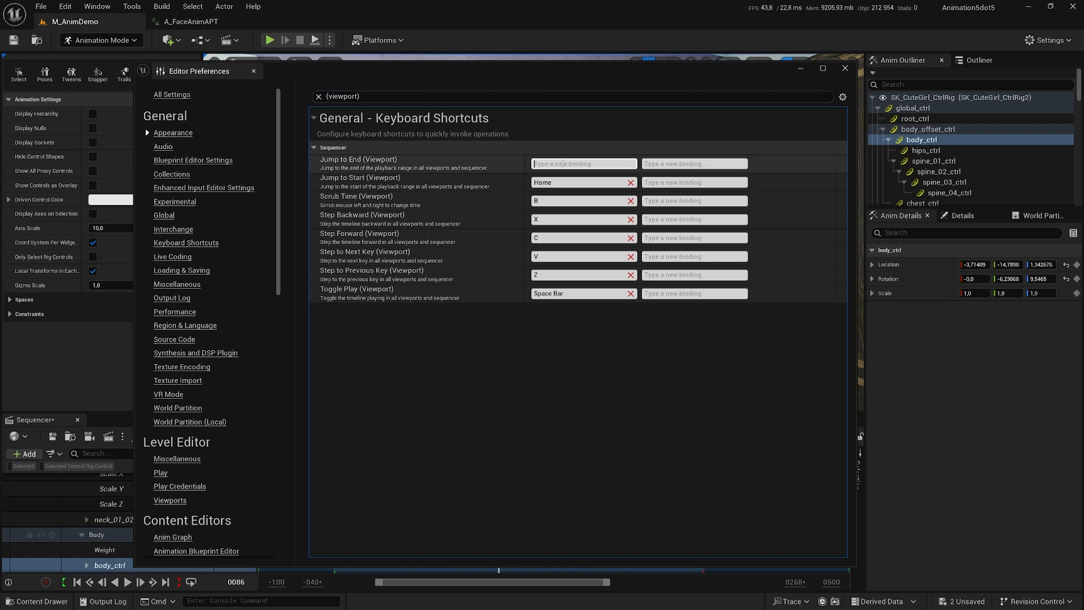
# - Close Editor Preferences, select the neck control, and run the 'focus' console command
pyautogui.click(844, 69)
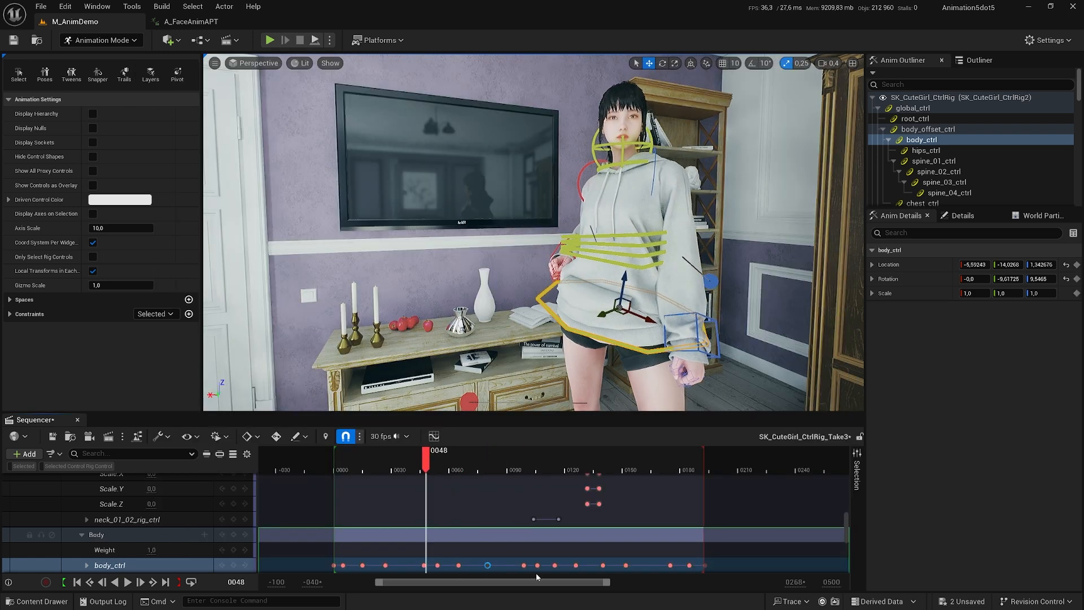
pyautogui.click(57, 455)
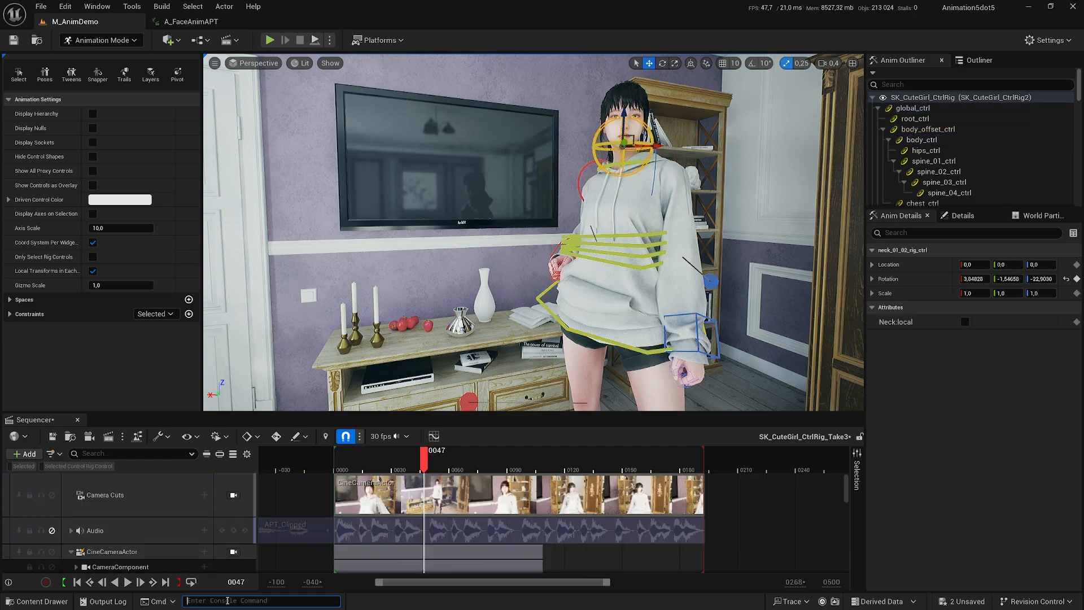
pyautogui.write('focus')
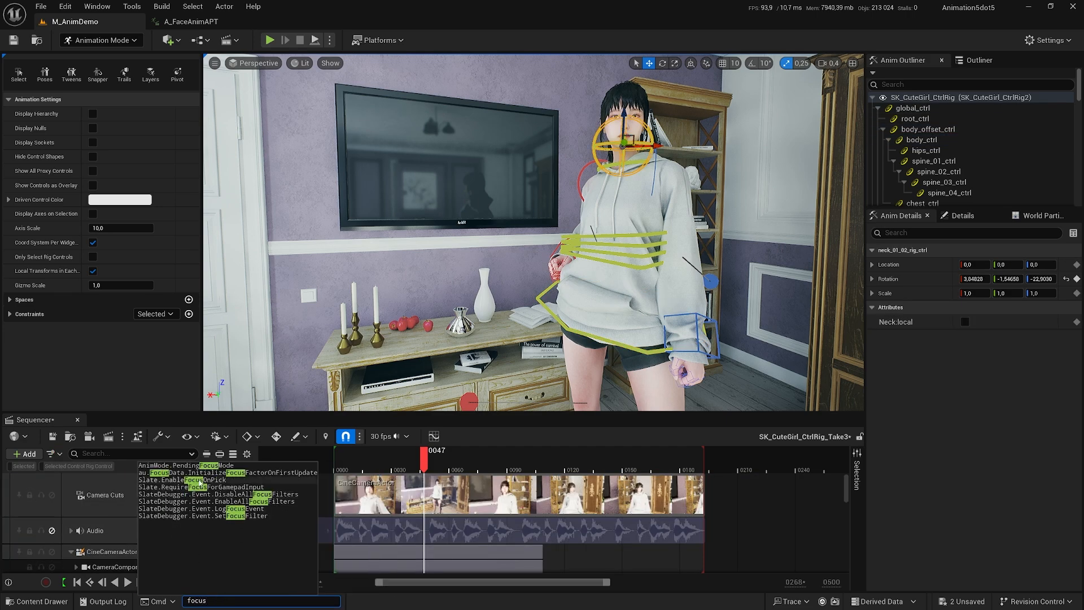
pyautogui.click(185, 464)
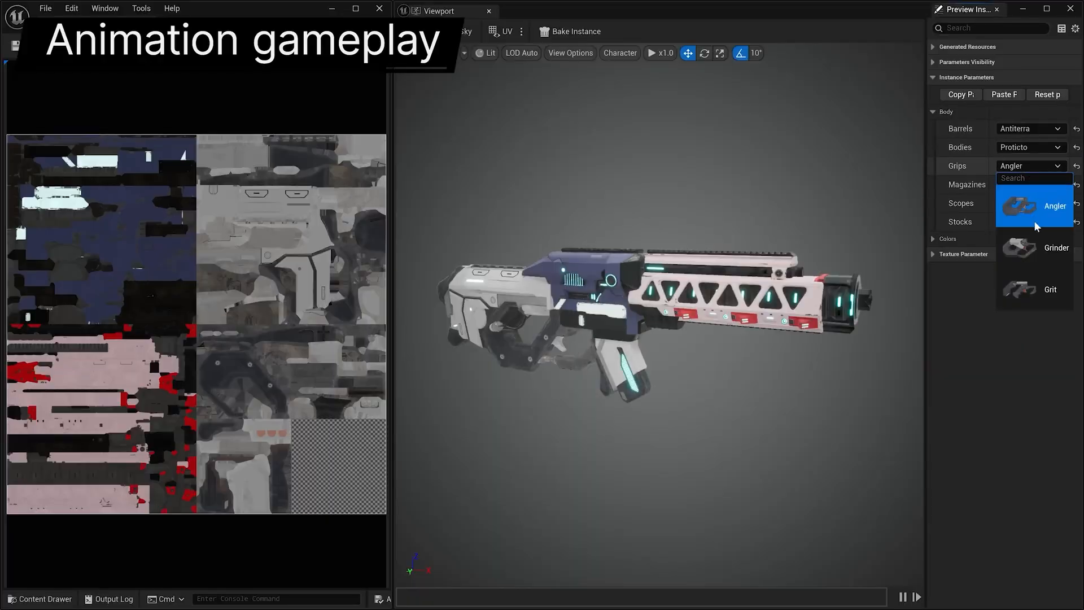
# - Choose the Angler grip variant for the rifle preview
pyautogui.click(1055, 247)
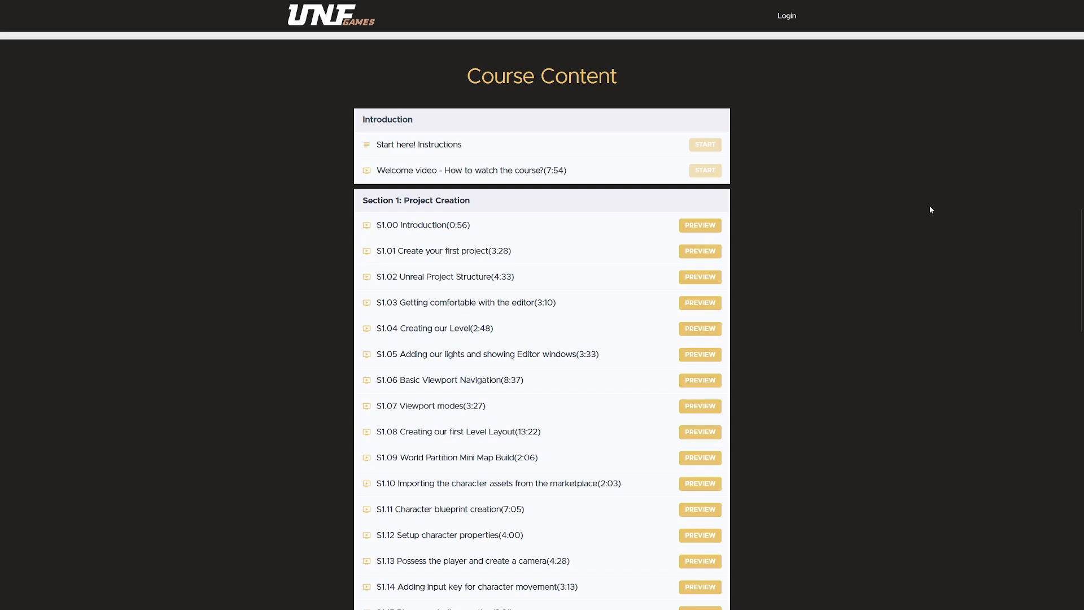
# - Open the 'S1.01 Create your first project' lesson and scroll through its summary and install steps
pyautogui.click(700, 250)
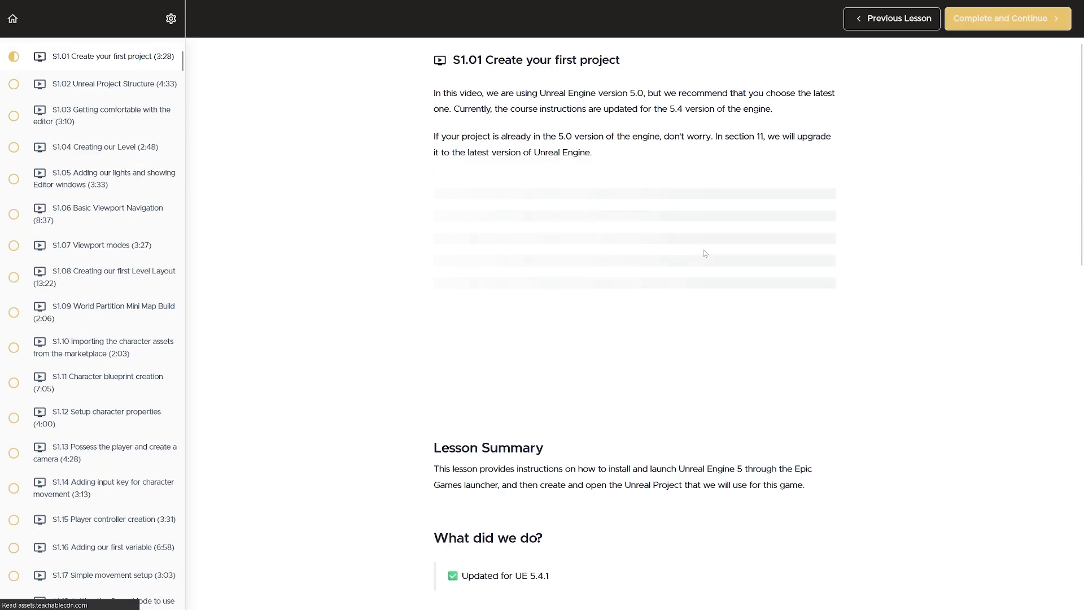
pyautogui.scroll(-3)
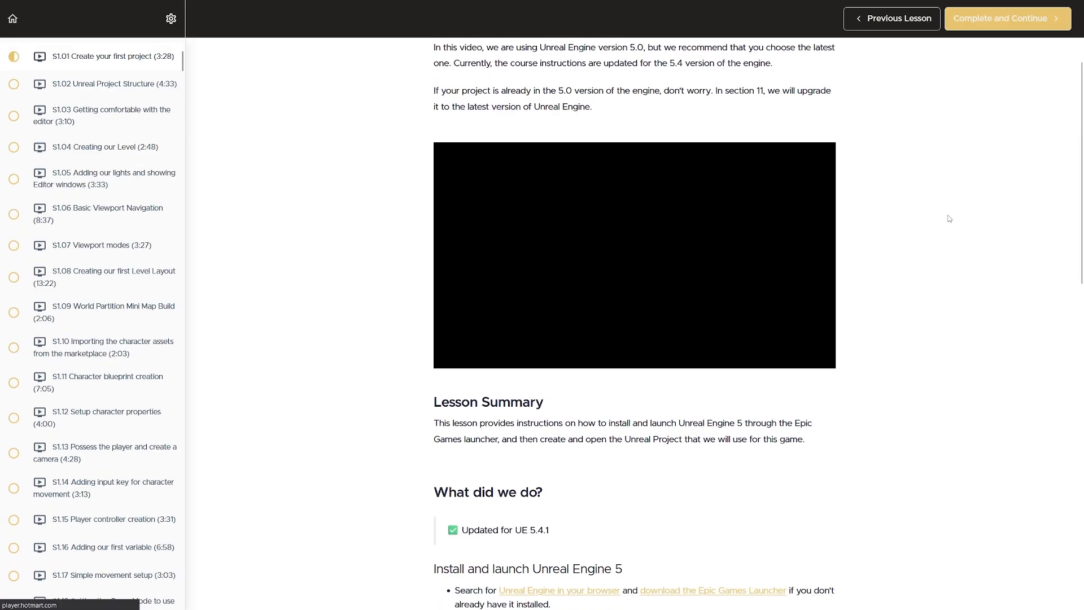
pyautogui.scroll(-3)
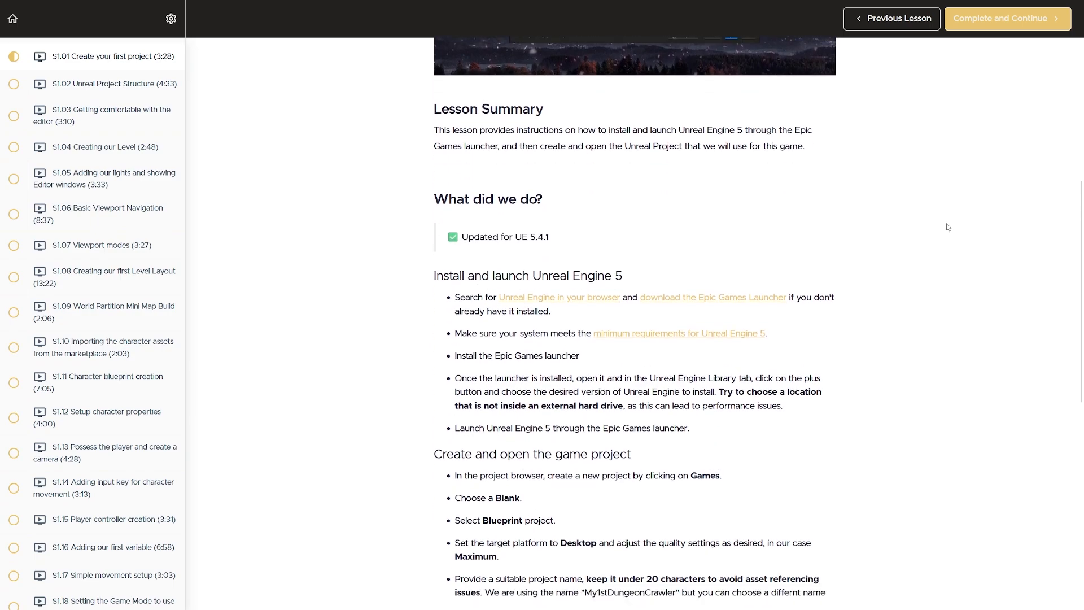